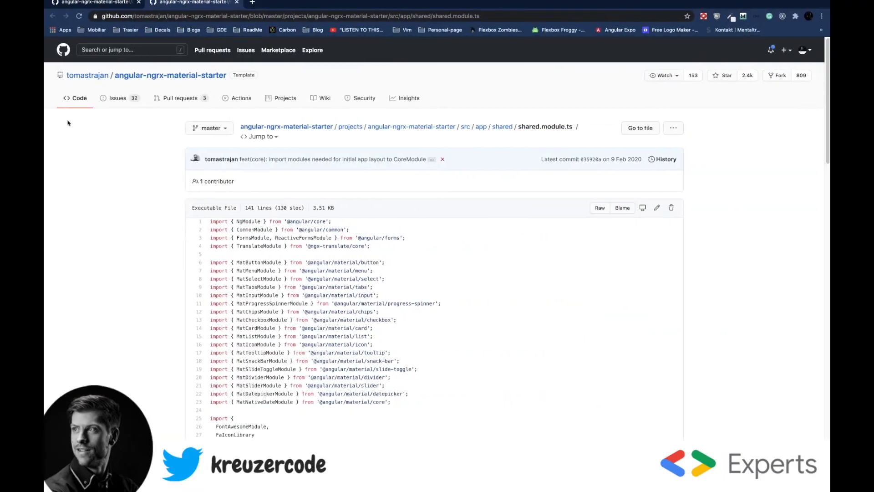
mouse_move(120, 84)
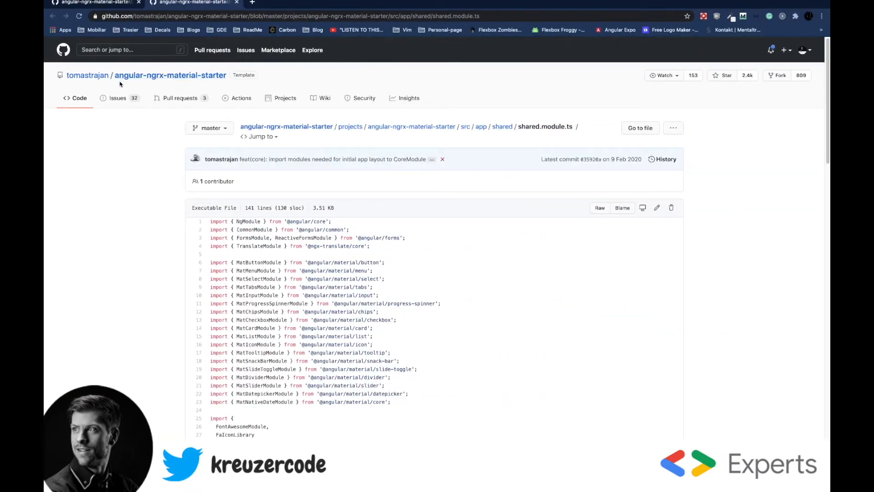
mouse_move(116, 177)
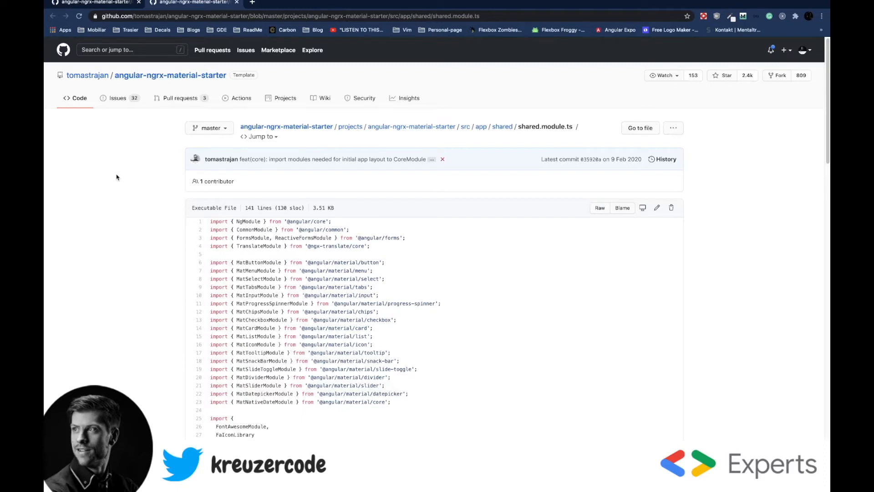
mouse_move(126, 177)
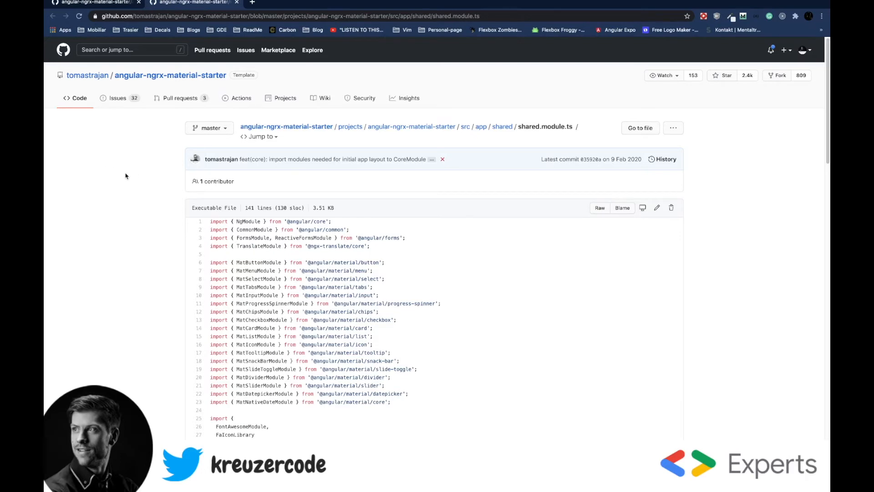
Scroll shared.module.ts down to the FontAwesomeModule and faX icon import statements.
scroll("down", 3)
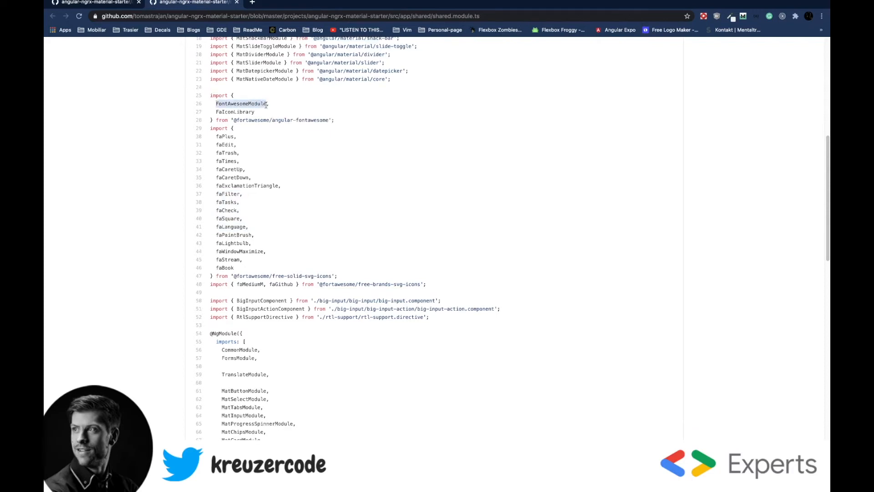
Scroll to the end of shared.module.ts showing the constructor calling faIconLibrary.addIcons.
scroll("down", 3)
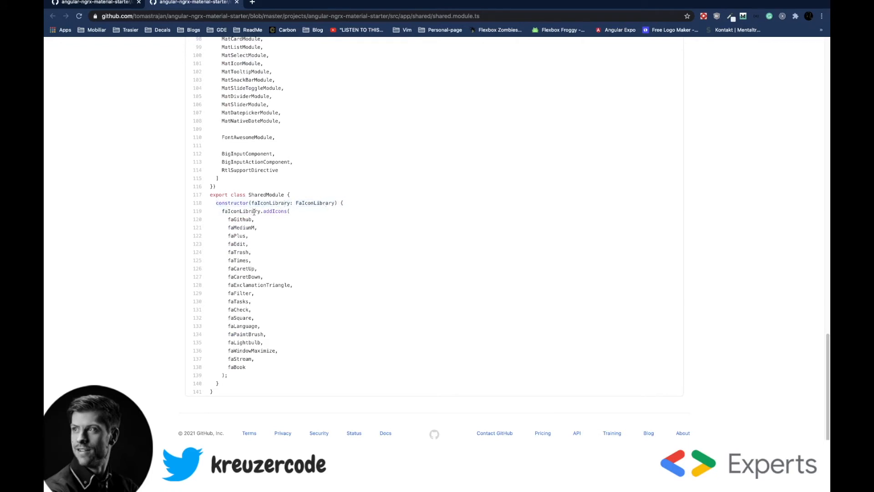
mouse_move(275, 224)
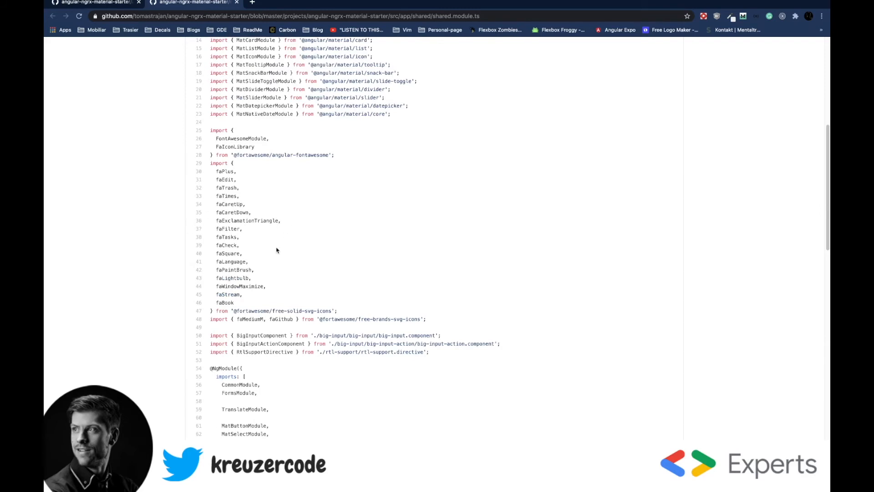
double_click(234, 144)
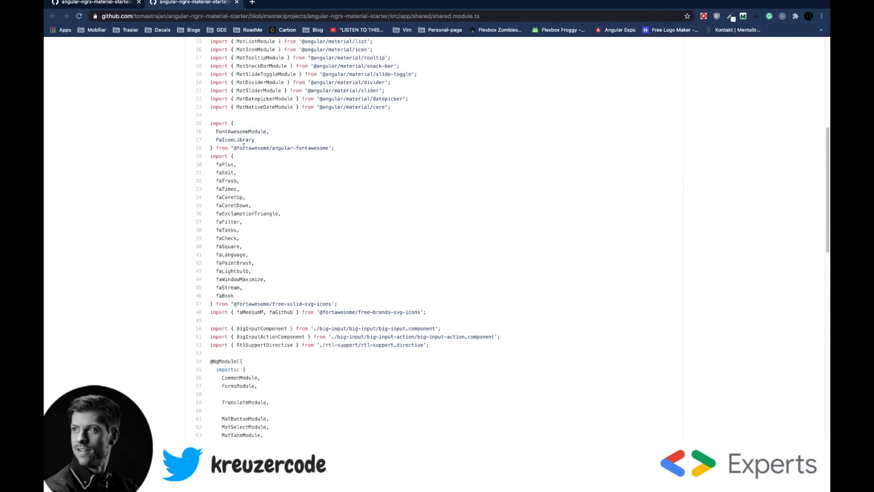
scroll("down", 3)
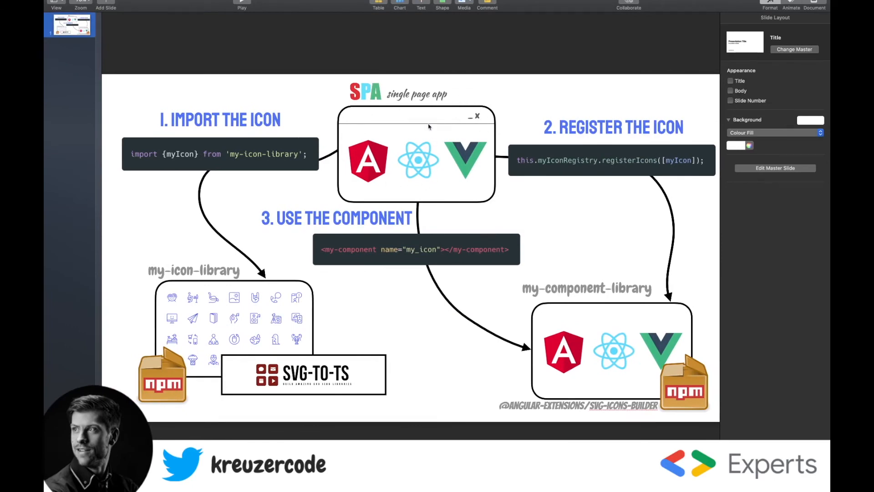
mouse_move(168, 332)
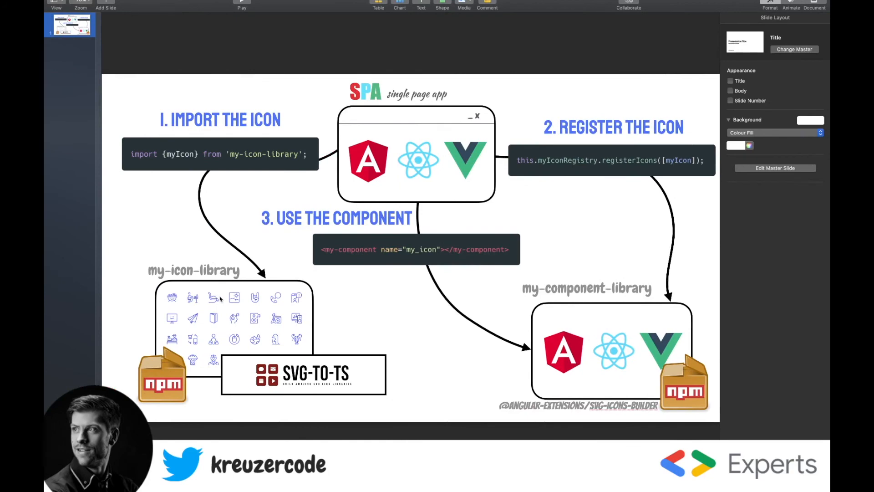
mouse_move(211, 304)
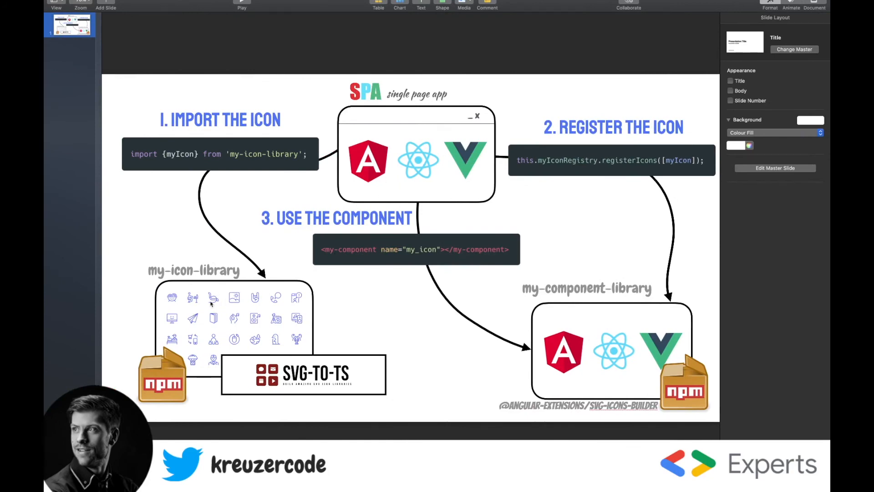
mouse_move(580, 359)
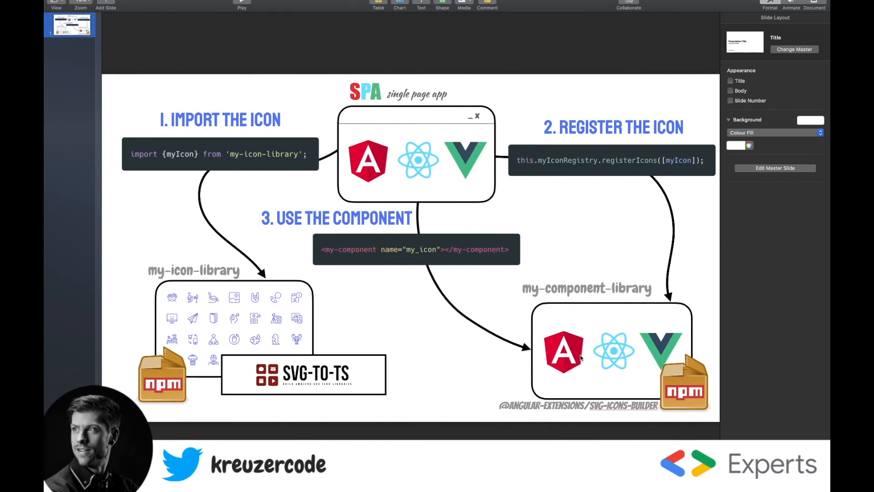
mouse_move(457, 386)
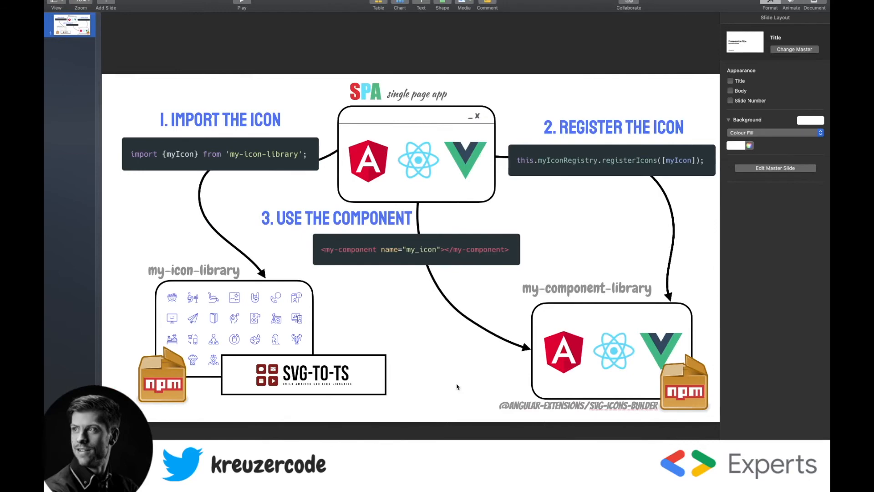
mouse_move(263, 275)
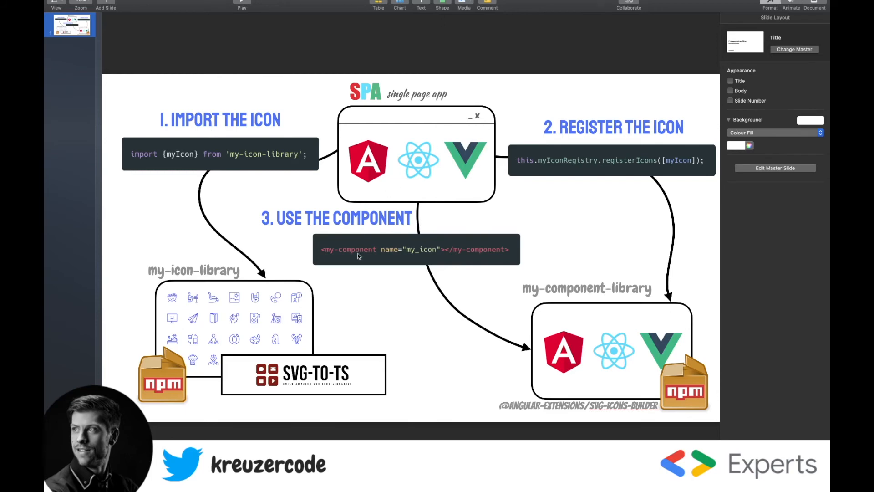
mouse_move(218, 191)
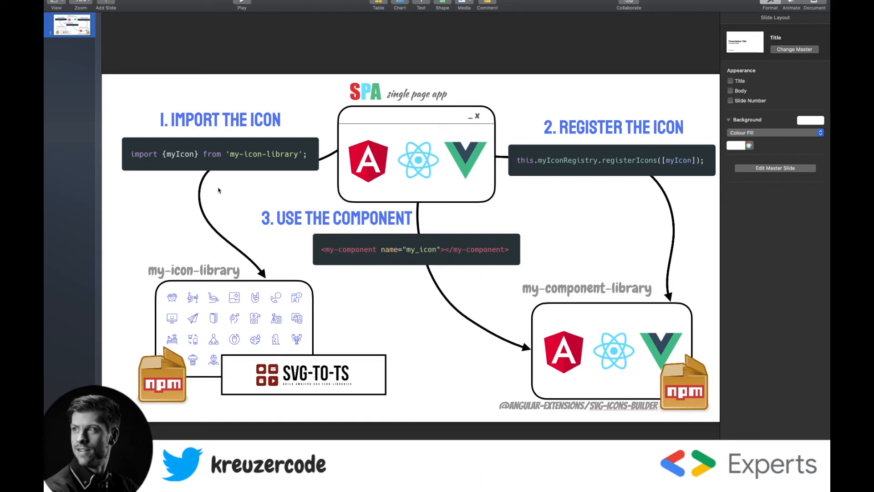
mouse_move(178, 167)
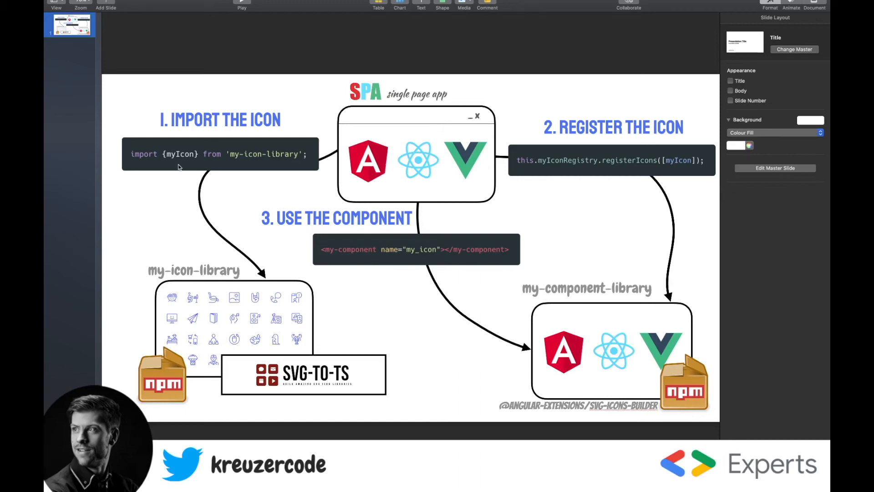
mouse_move(355, 153)
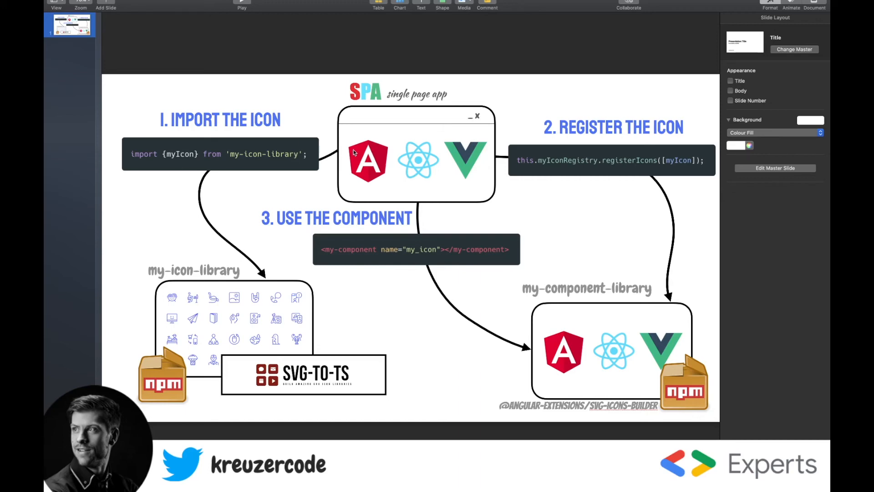
mouse_move(304, 168)
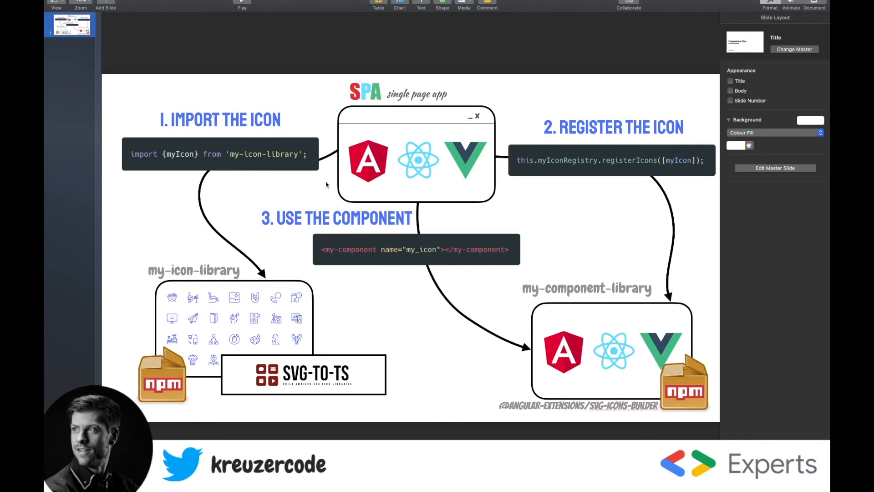
mouse_move(448, 217)
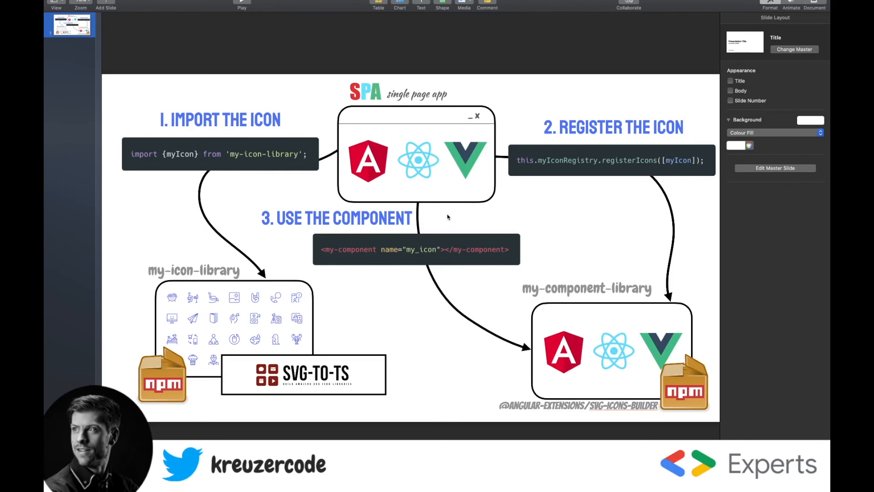
mouse_move(449, 211)
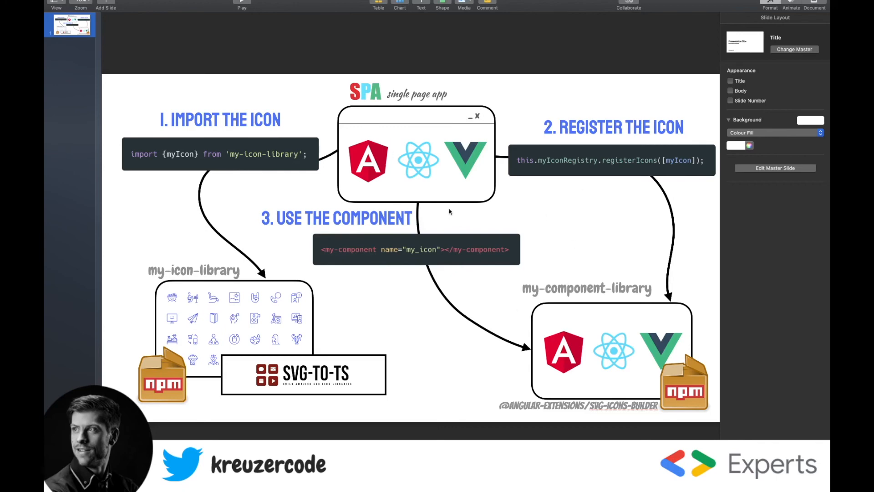
mouse_move(253, 301)
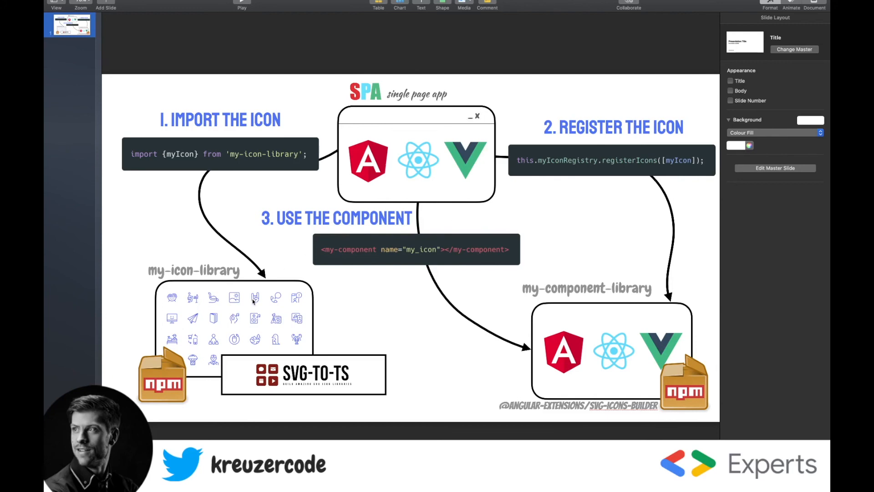
mouse_move(154, 294)
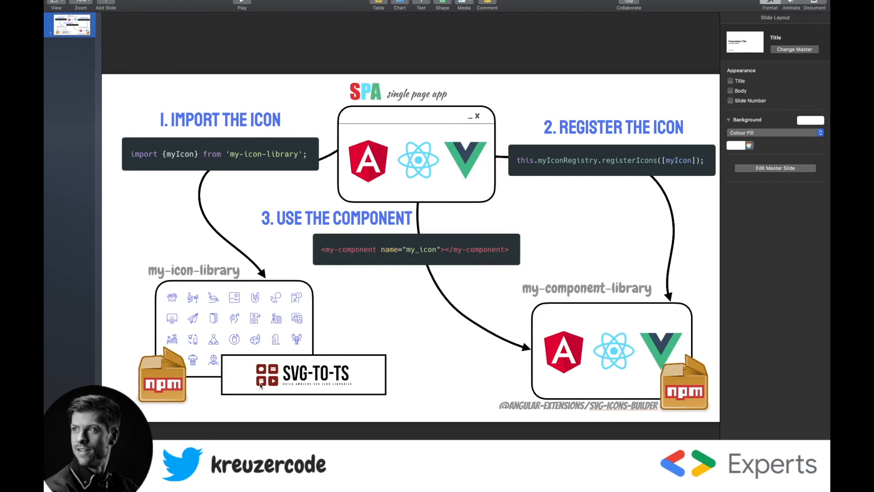
mouse_move(403, 149)
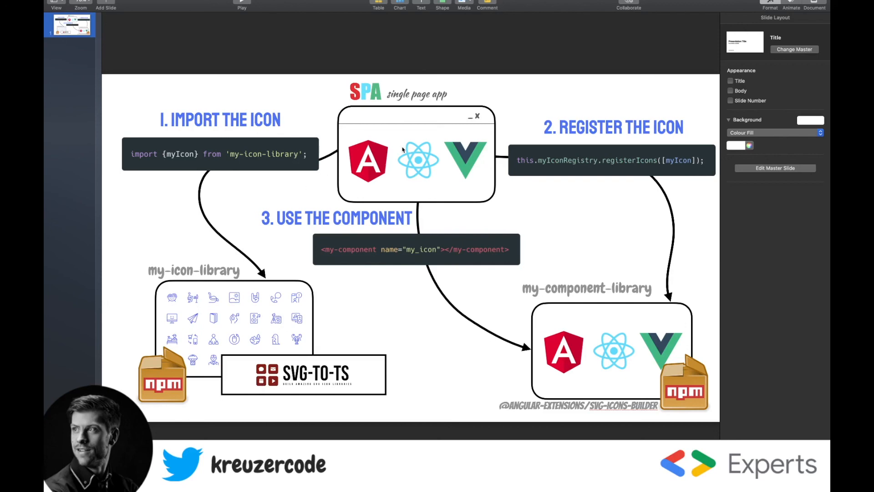
mouse_move(642, 351)
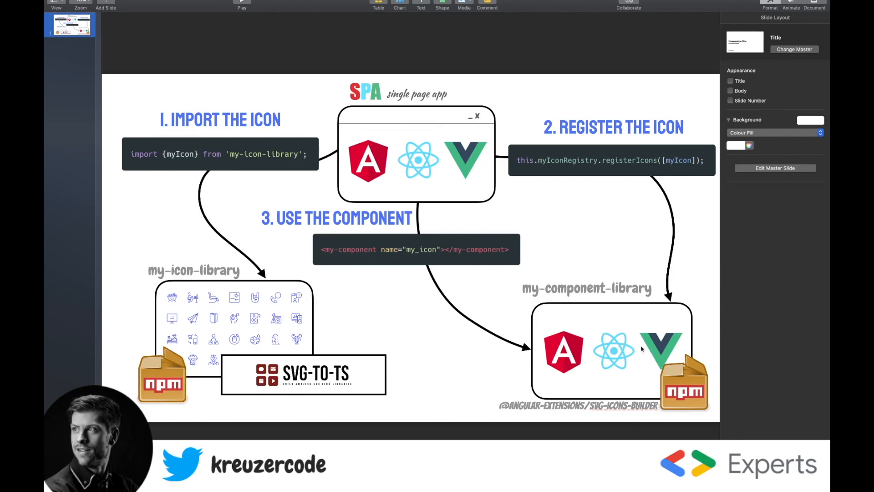
mouse_move(546, 427)
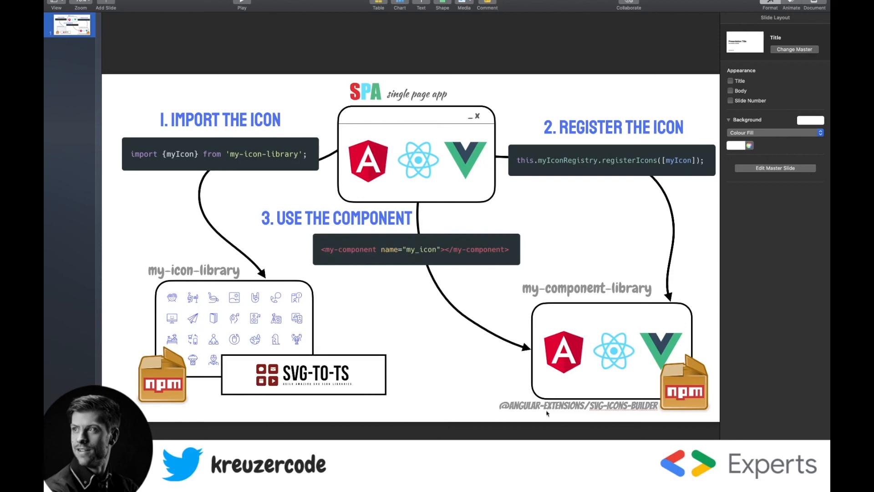
mouse_move(172, 252)
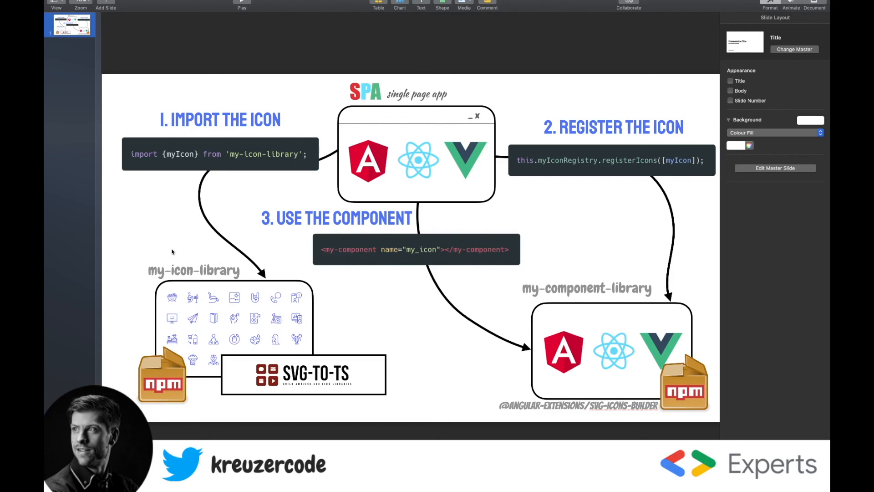
mouse_move(219, 414)
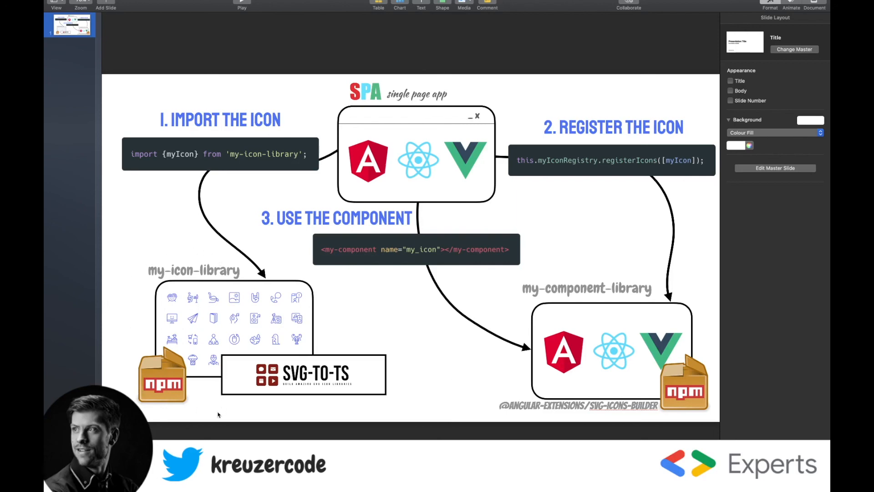
mouse_move(657, 377)
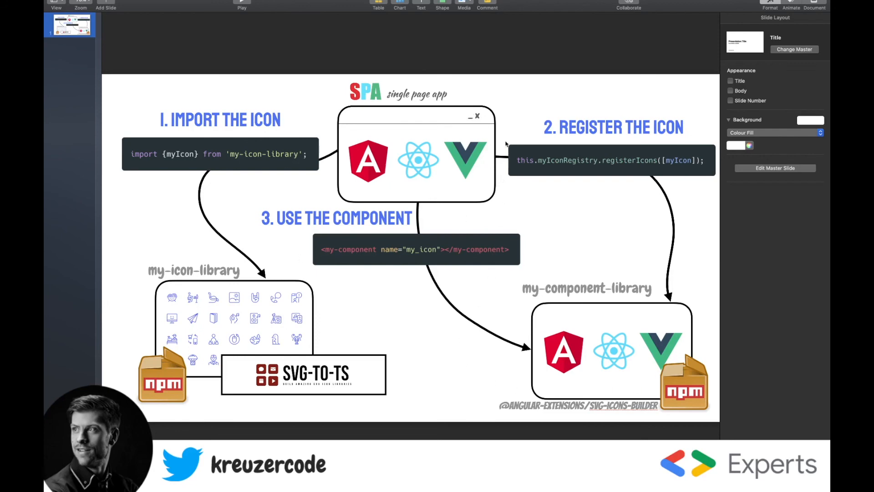
mouse_move(391, 327)
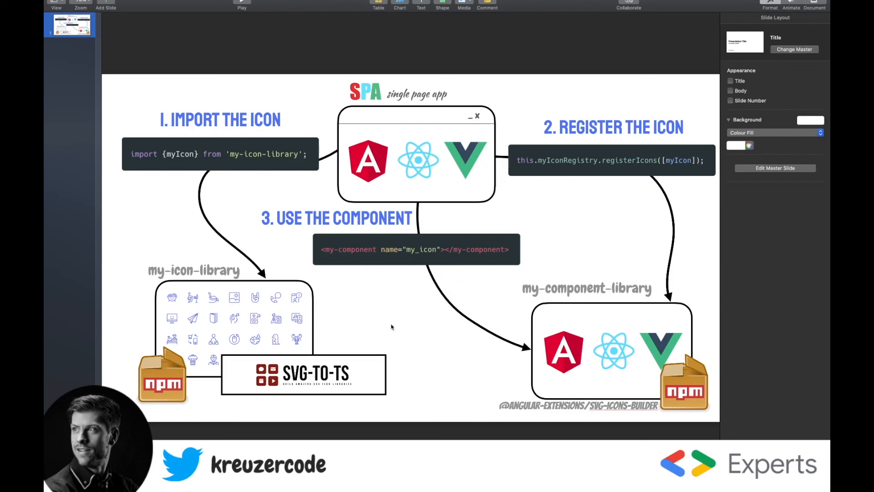